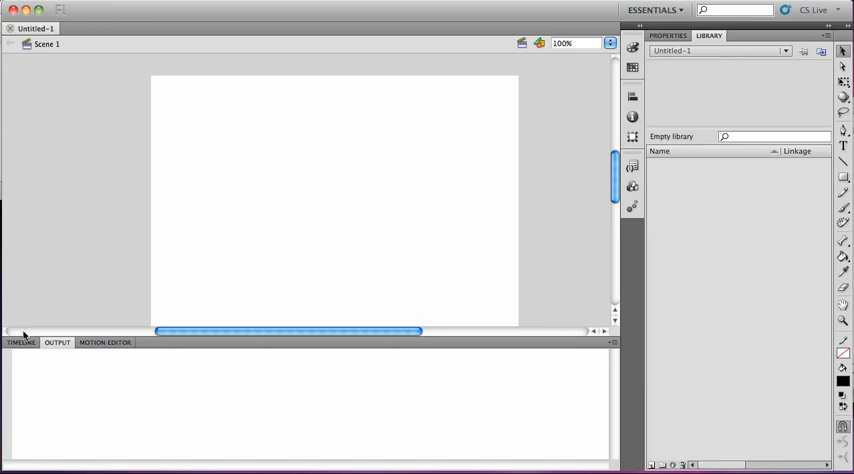
# Show the Timeline panel with Layer 1 instead of the Output log
pyautogui.click(20, 342)
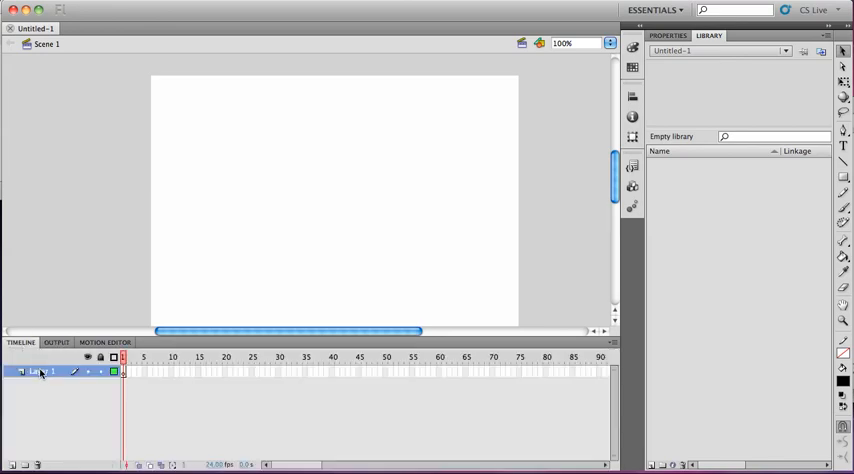
pyautogui.moveTo(22, 452)
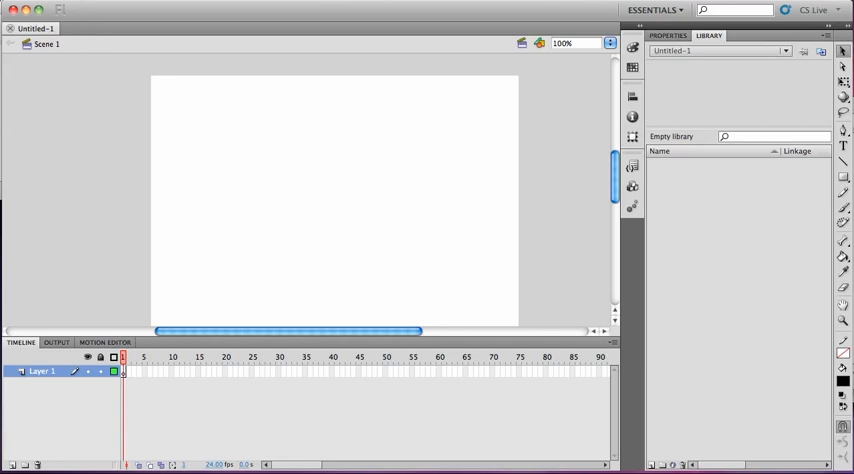
# Import Flower-31.jpg from Documents > dgm100 work onto the stage
pyautogui.click(62, 10)
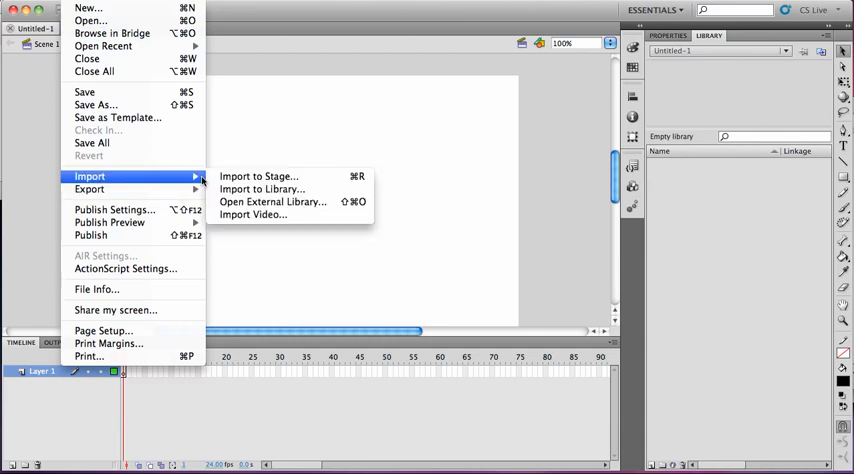
pyautogui.moveTo(258, 176)
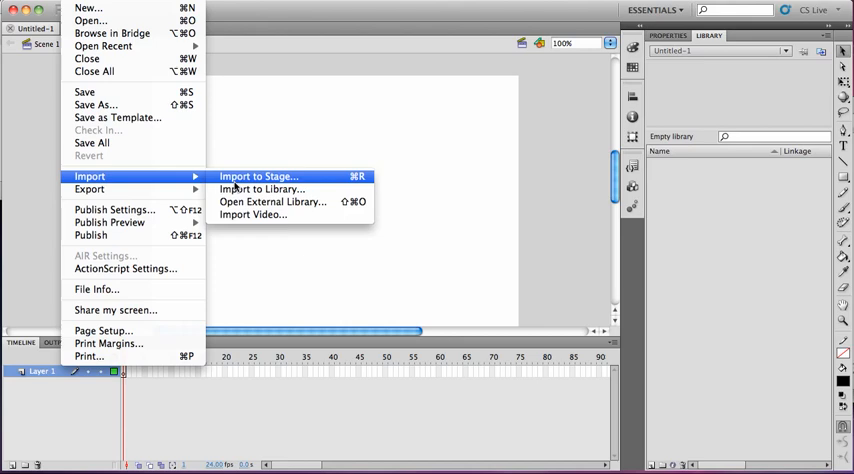
pyautogui.click(258, 176)
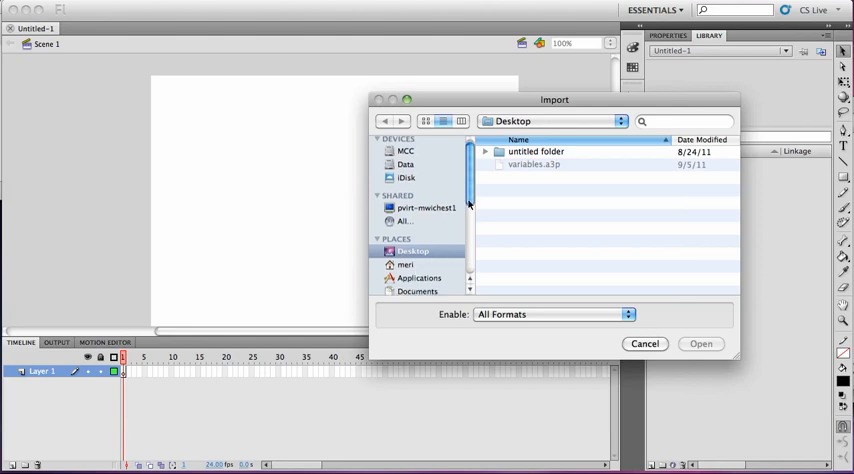
pyautogui.click(418, 254)
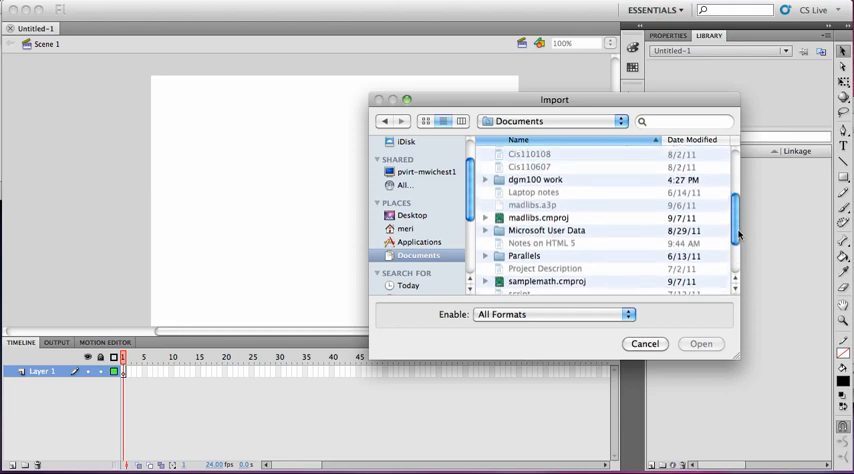
pyautogui.doubleClick(536, 180)
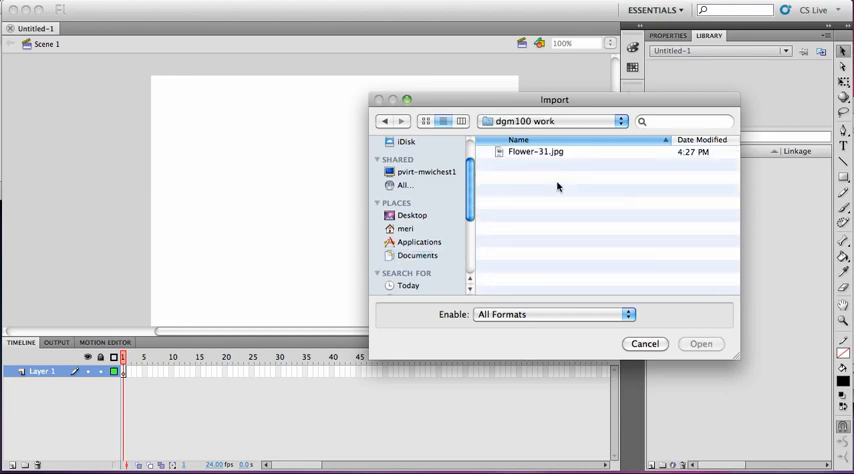
pyautogui.click(536, 152)
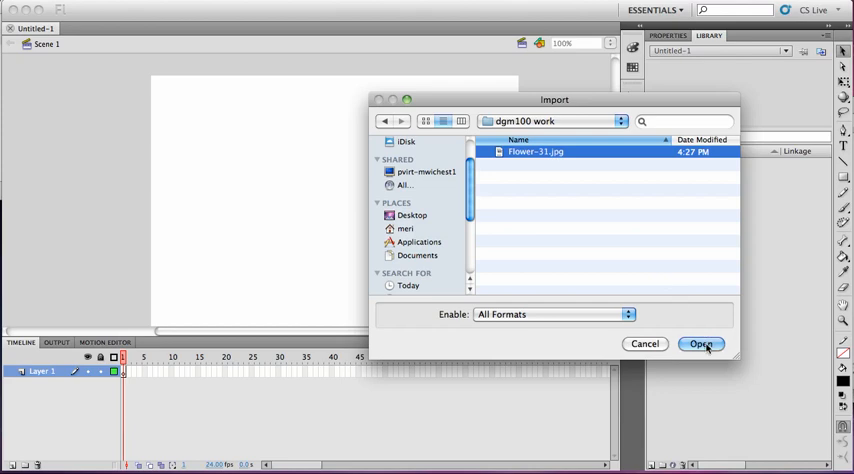
pyautogui.click(700, 344)
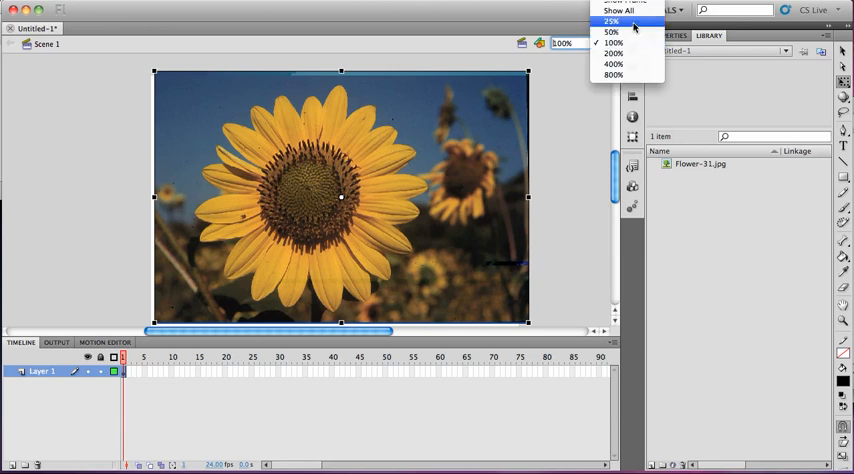
# Choose a zoom level so the whole stage with the sunflower photo is visible
pyautogui.click(612, 42)
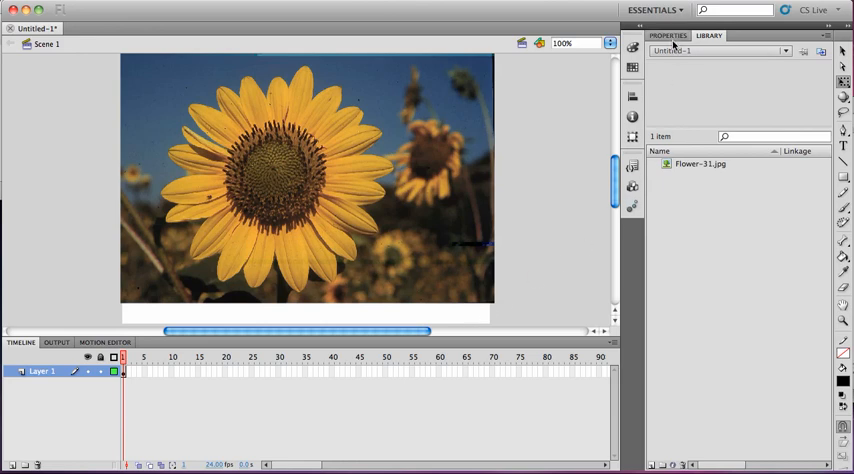
# Resize the stage to match the photo contents, 559.75 by 376.05 px
pyautogui.click(666, 36)
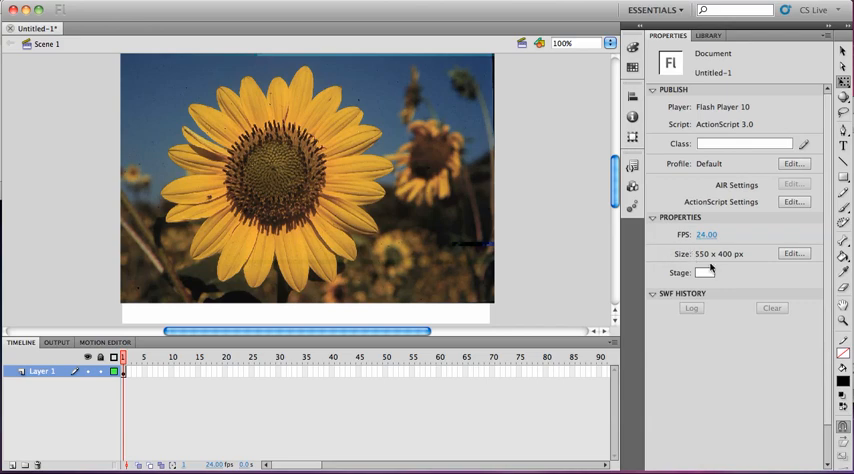
pyautogui.moveTo(770, 260)
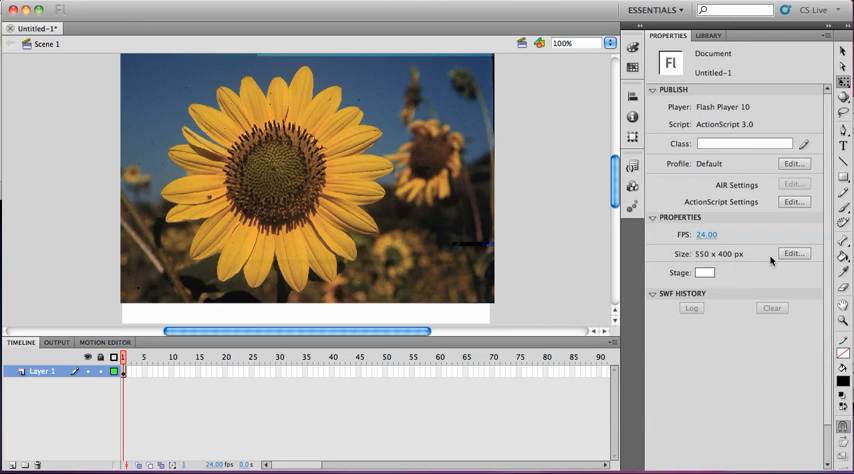
pyautogui.click(794, 254)
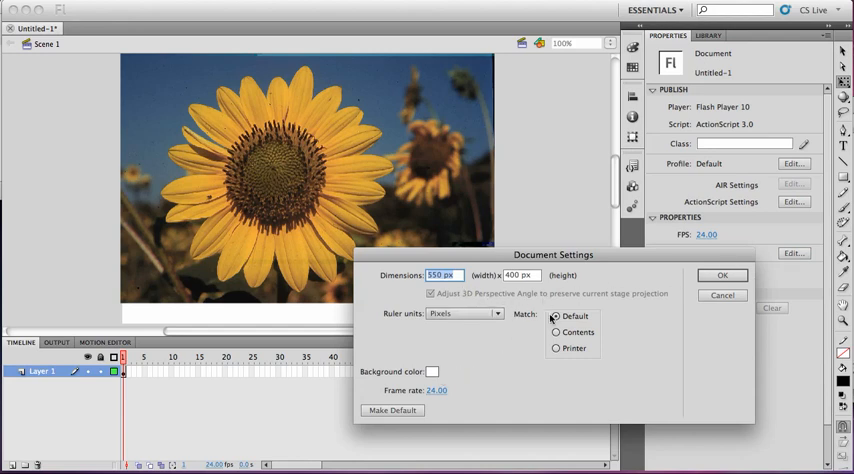
pyautogui.click(556, 332)
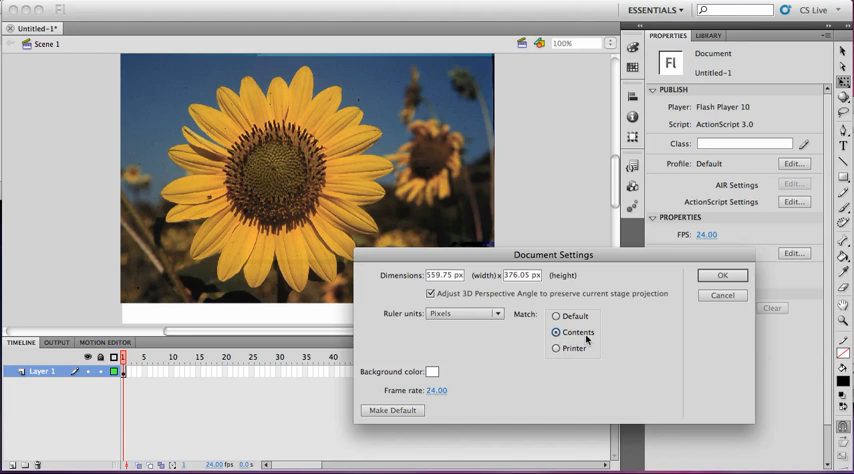
pyautogui.moveTo(344, 168)
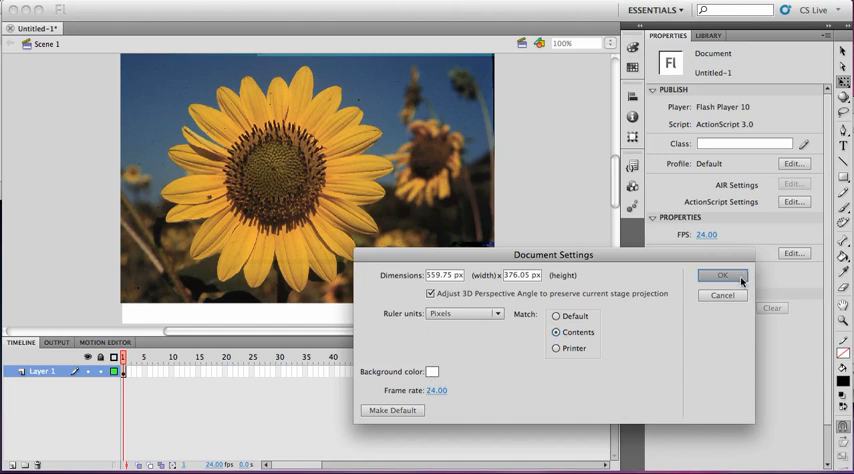
pyautogui.click(722, 276)
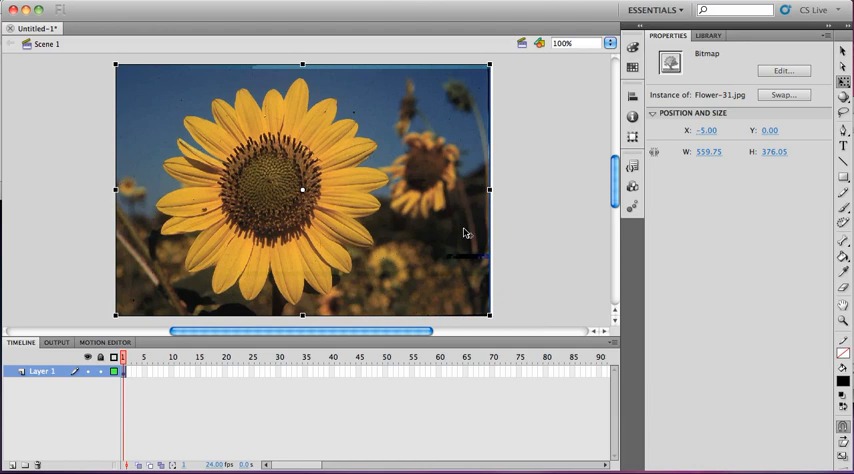
# Move the sunflower bitmap so it sits flush with the stage edges
pyautogui.moveTo(300, 190); pyautogui.dragTo(306, 190)
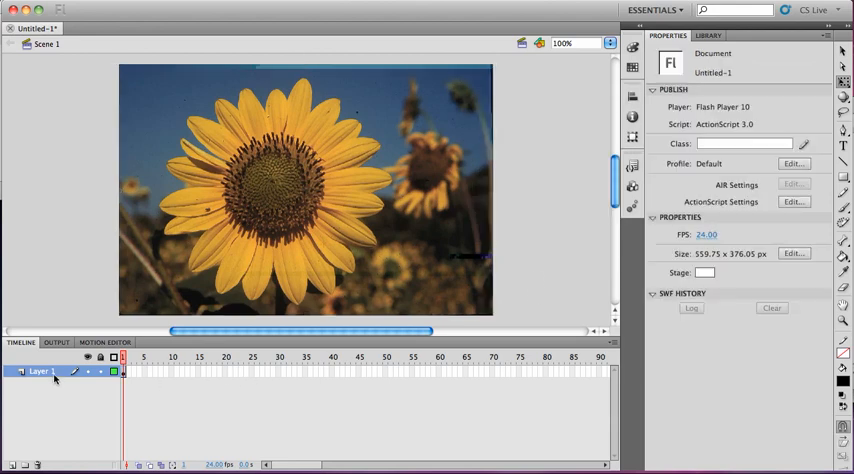
# Rename Layer 1, which holds the sunflower photo, to 'original'
pyautogui.click(144, 372)
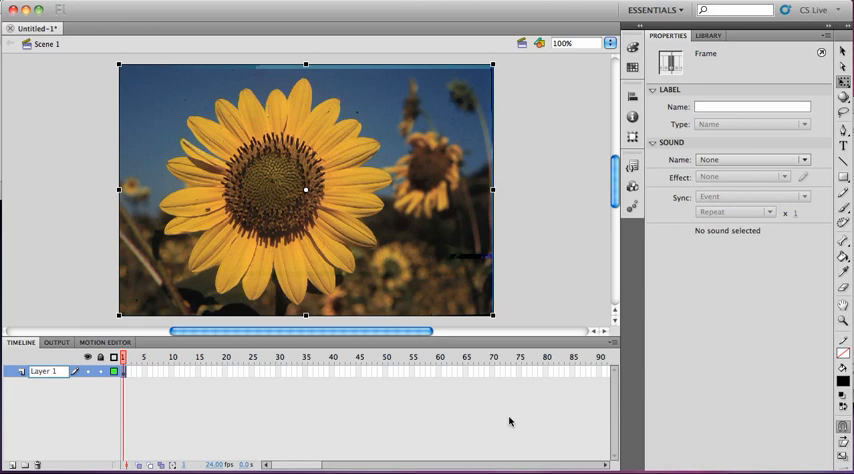
pyautogui.doubleClick(44, 372)
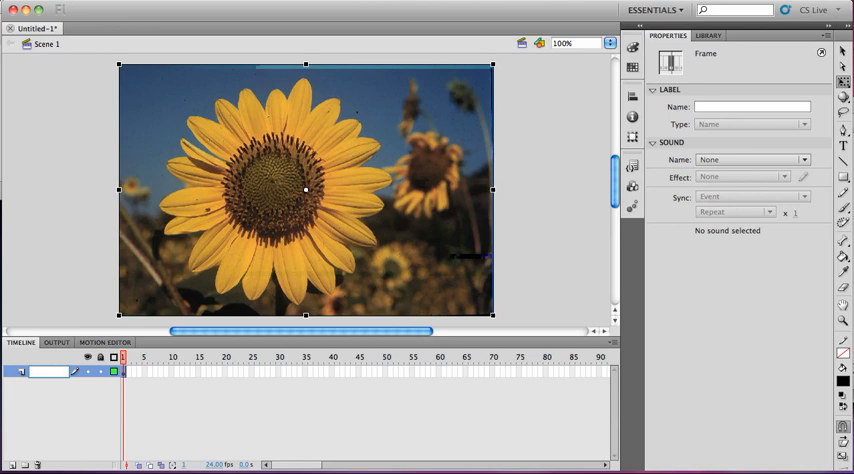
pyautogui.write('original')
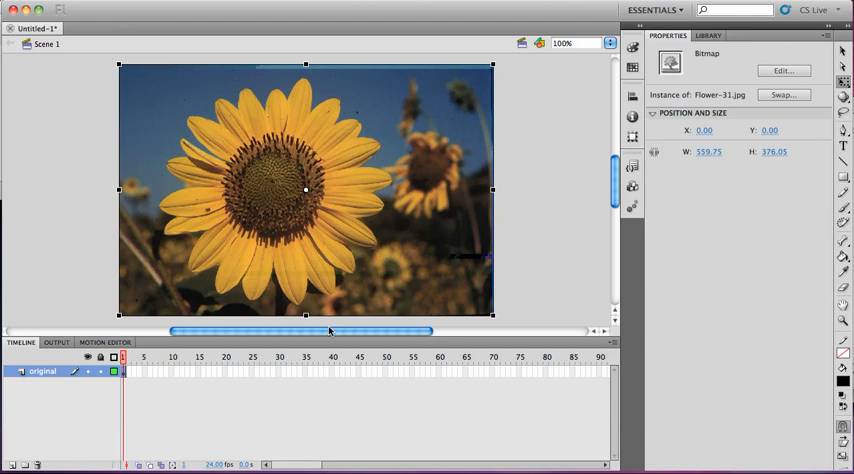
pyautogui.moveTo(620, 448)
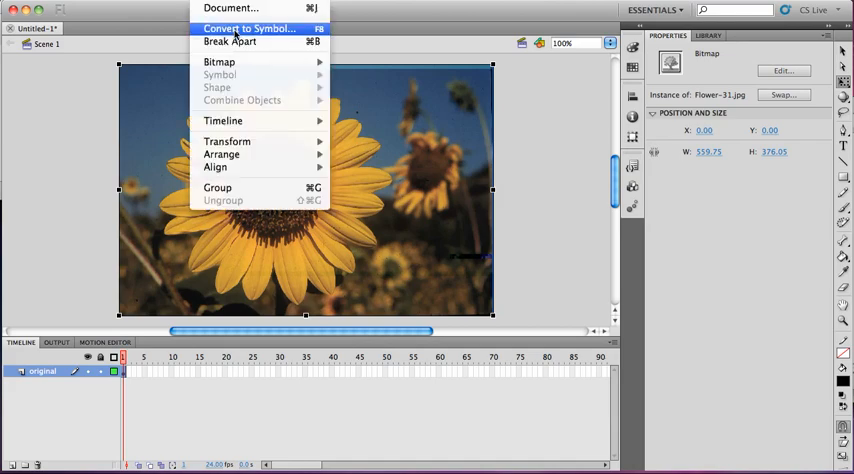
# Convert the sunflower photo into a Graphic symbol named grFlower
pyautogui.click(248, 28)
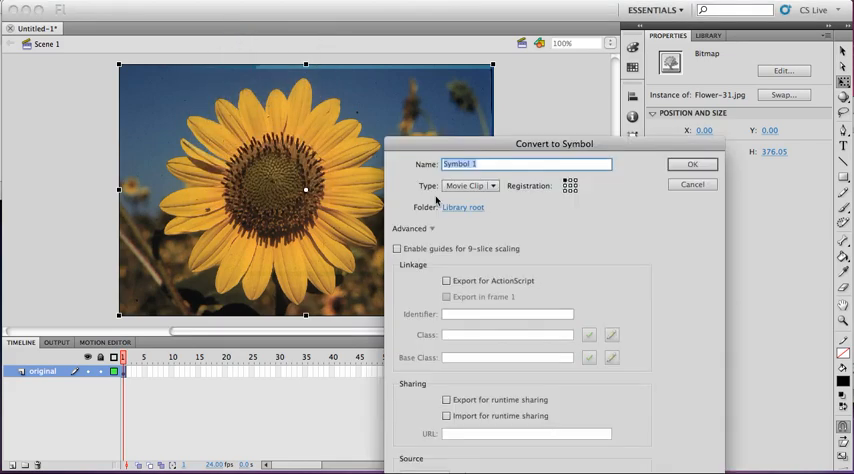
pyautogui.click(470, 184)
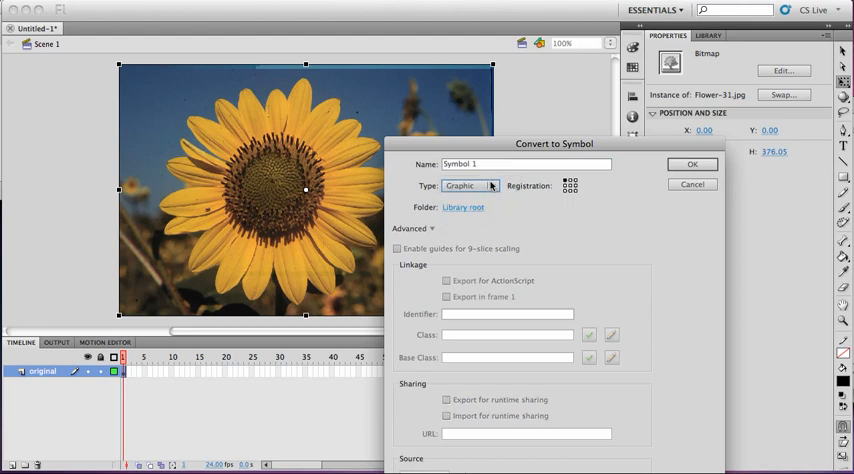
pyautogui.click(524, 164)
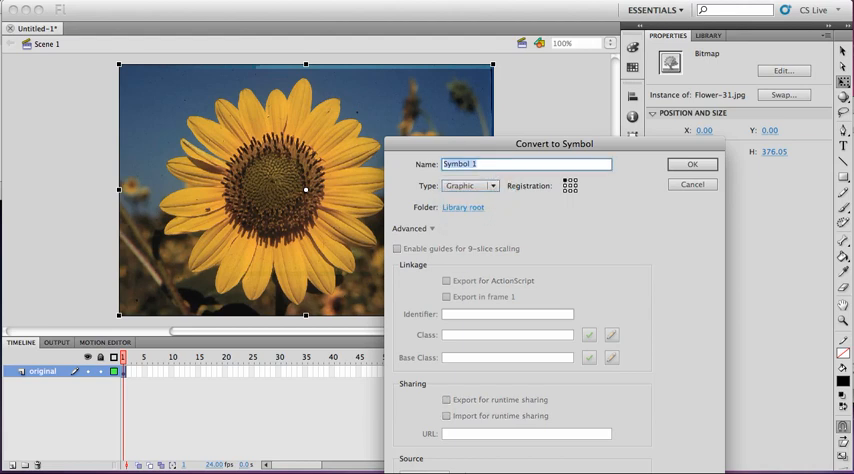
pyautogui.write('grFlower')
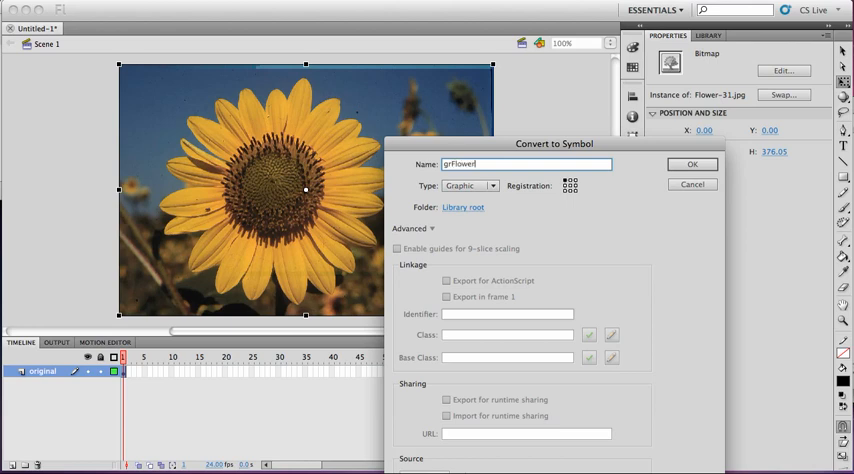
pyautogui.click(692, 164)
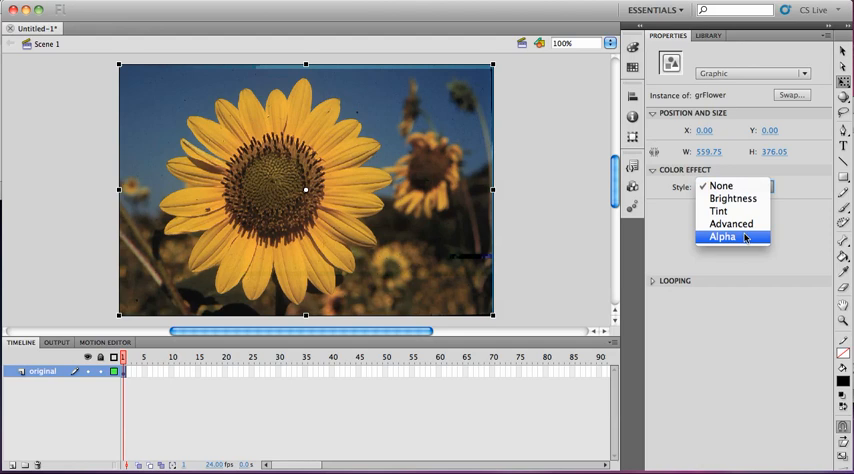
# Apply an Alpha colour effect to the grFlower instance and fade it to low opacity
pyautogui.click(720, 238)
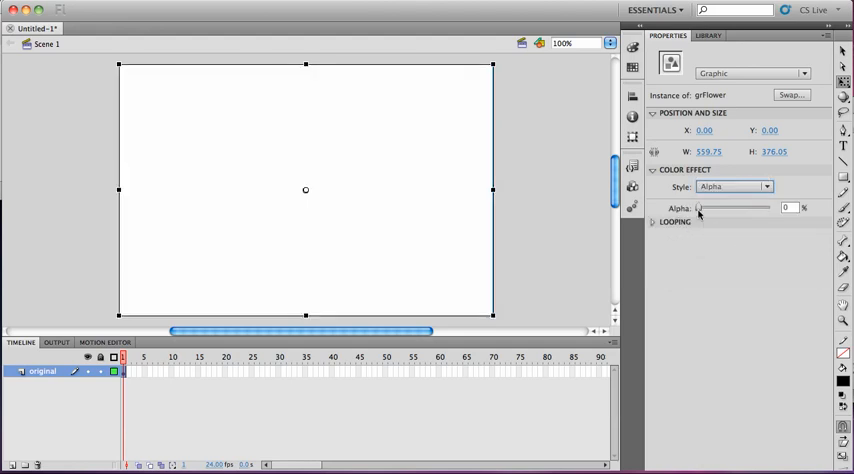
pyautogui.moveTo(700, 208); pyautogui.dragTo(712, 208)
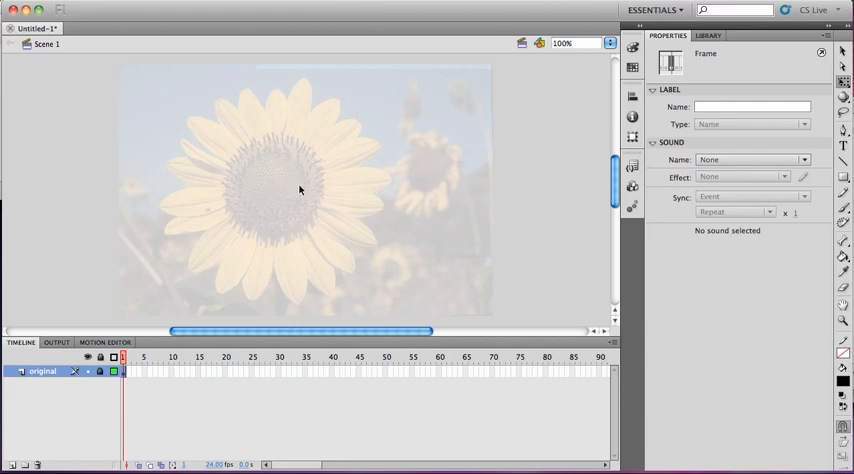
pyautogui.moveTo(378, 254)
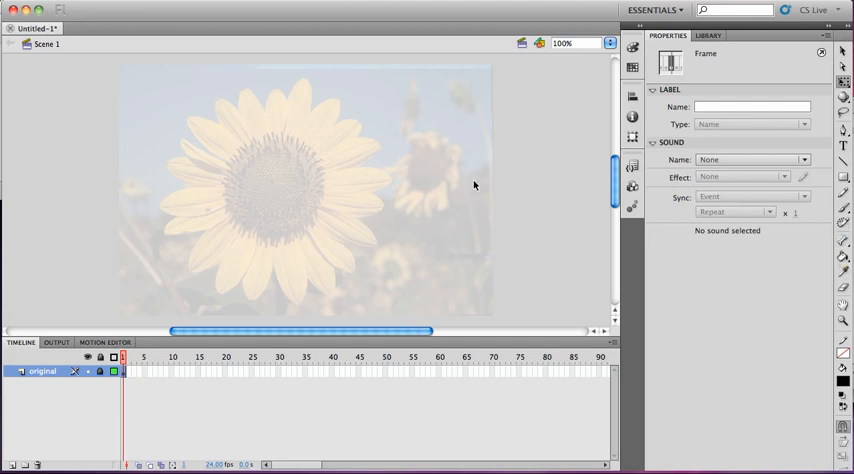
pyautogui.moveTo(178, 214)
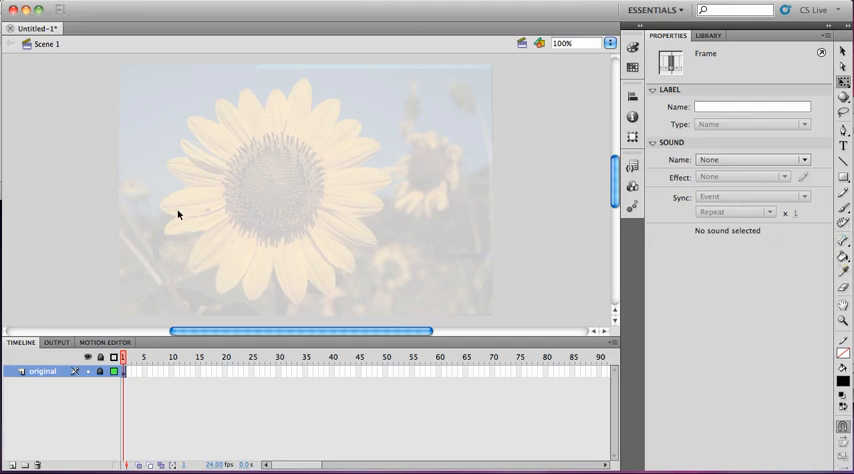
pyautogui.moveTo(164, 176)
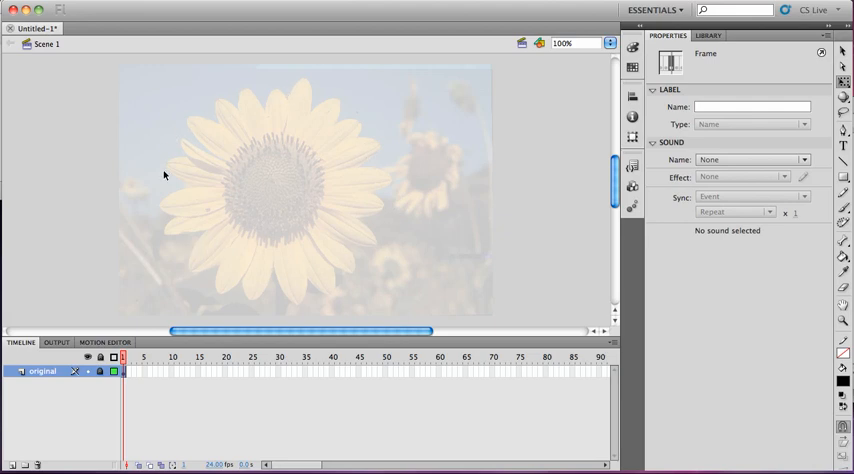
pyautogui.moveTo(336, 246)
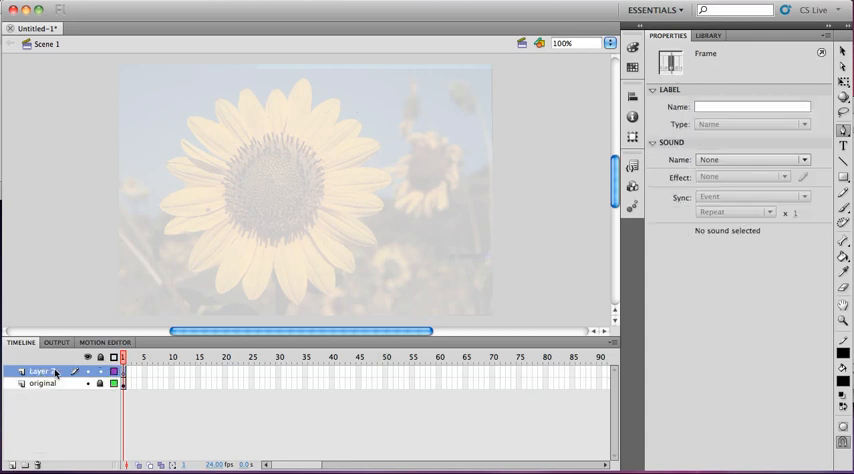
# Rename the new Layer 2 above 'original' to 'petals'
pyautogui.doubleClick(40, 372)
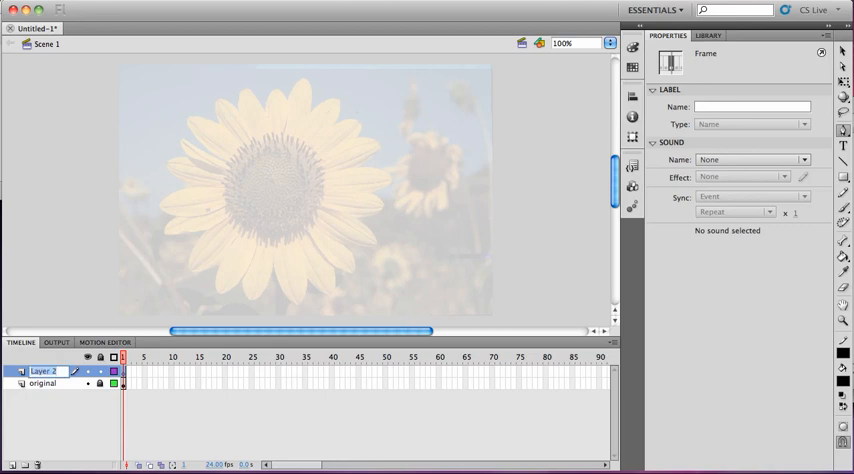
pyautogui.write('petals')
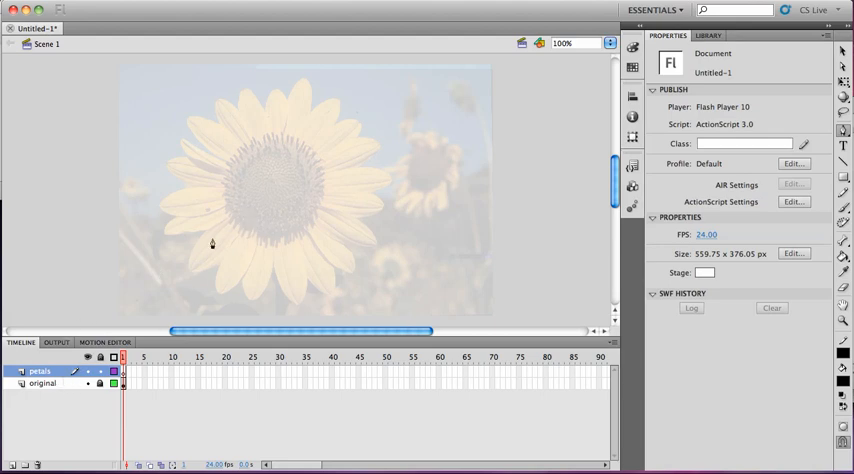
pyautogui.moveTo(304, 238)
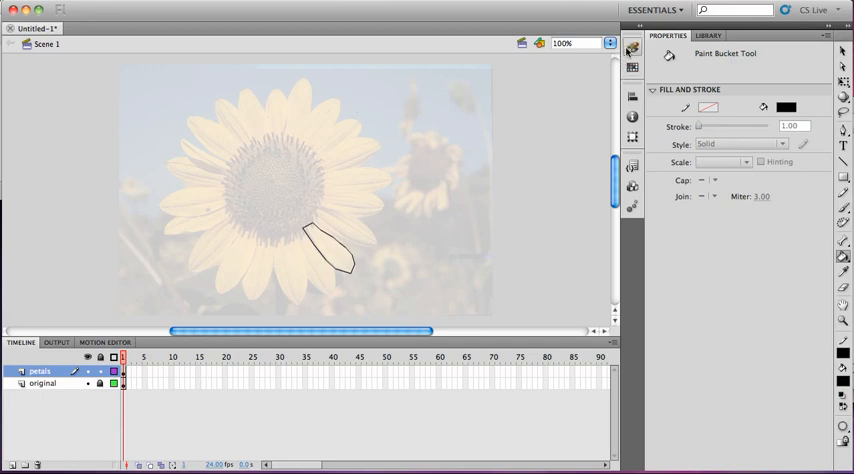
# Fill the traced petal outline with an orange swatch using the Paint Bucket
pyautogui.click(632, 48)
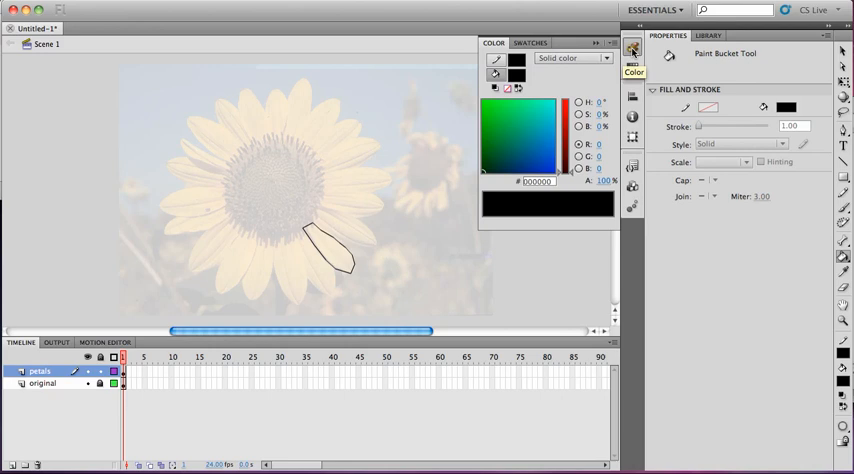
pyautogui.click(532, 44)
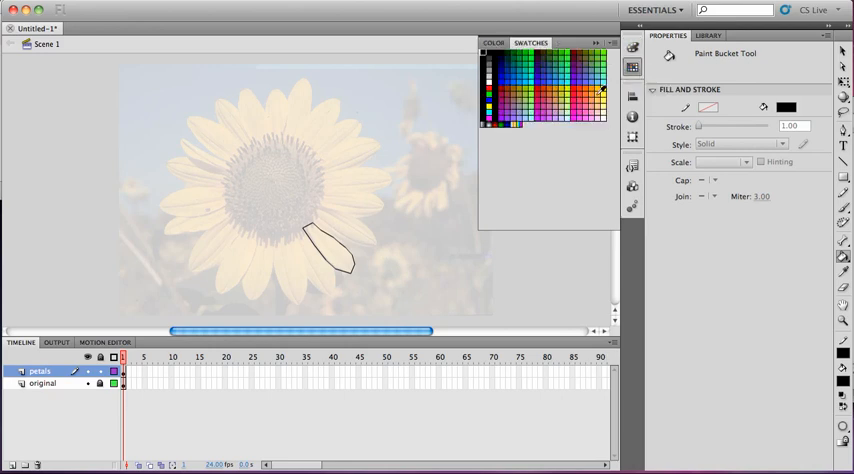
pyautogui.click(600, 92)
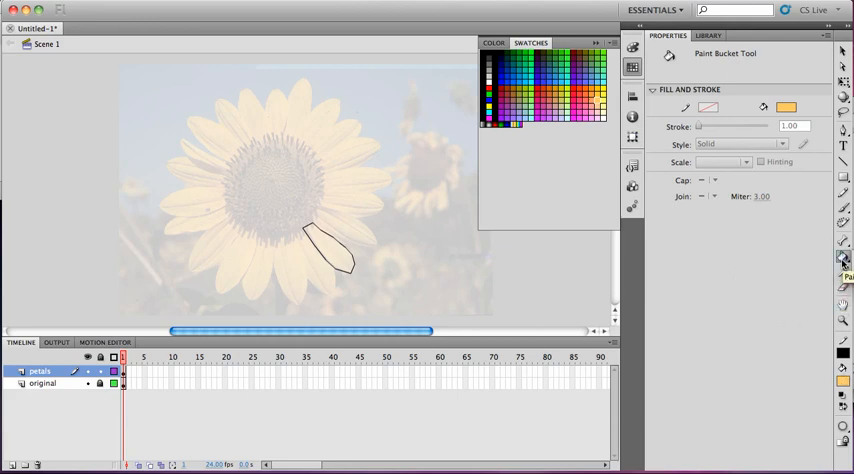
pyautogui.click(330, 244)
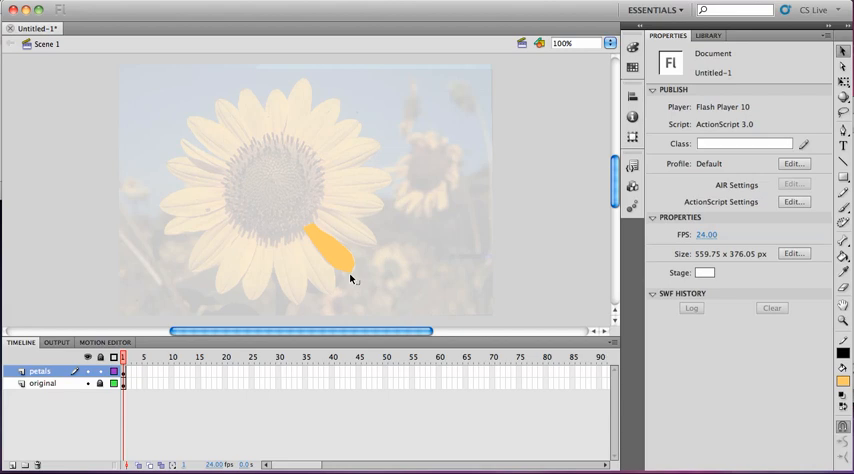
pyautogui.moveTo(808, 212)
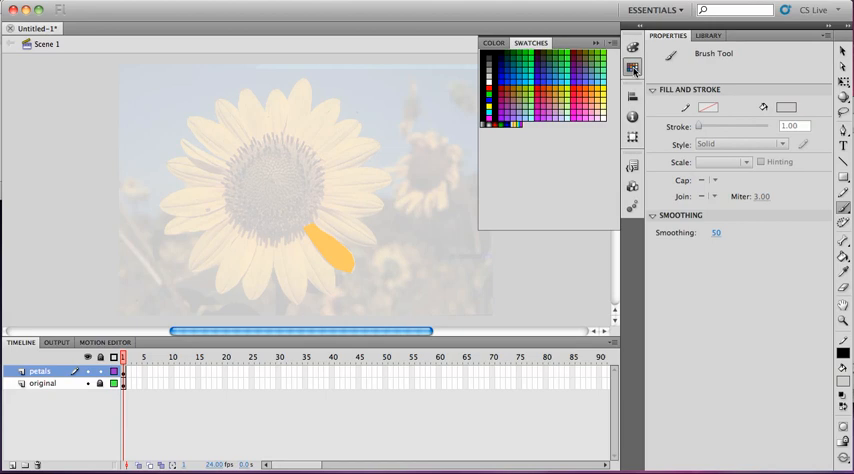
pyautogui.moveTo(632, 68)
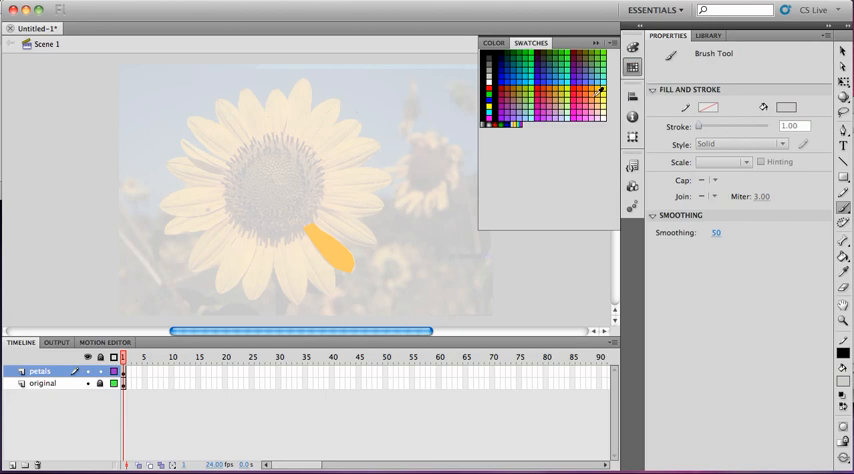
# Give the brush an orange swatch fill with lowered alpha for translucency
pyautogui.click(592, 96)
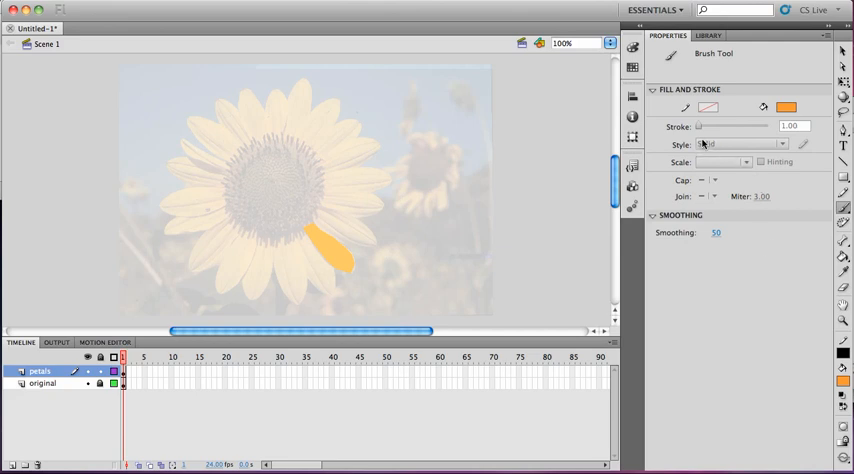
pyautogui.click(740, 144)
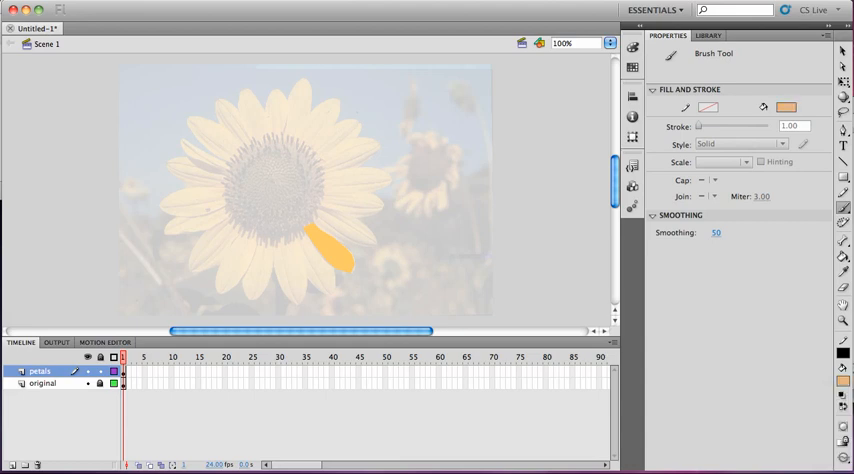
# Paint one translucent orange brush stroke across the filled petal
pyautogui.click(786, 108)
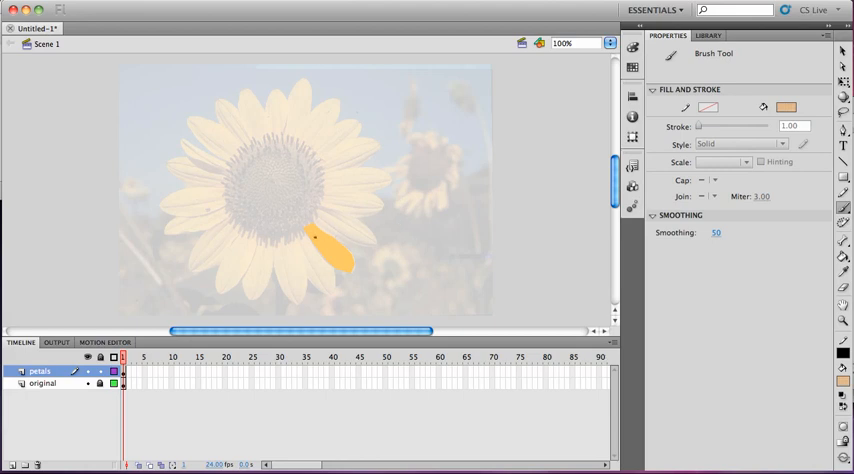
pyautogui.moveTo(318, 238); pyautogui.dragTo(344, 262)
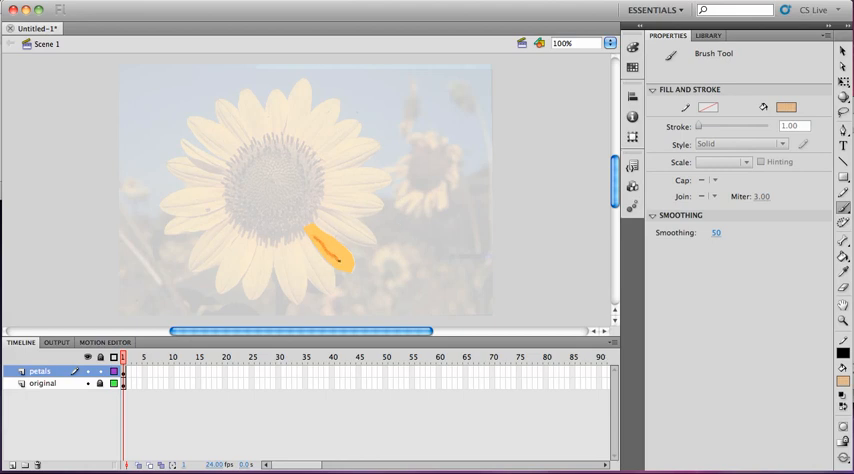